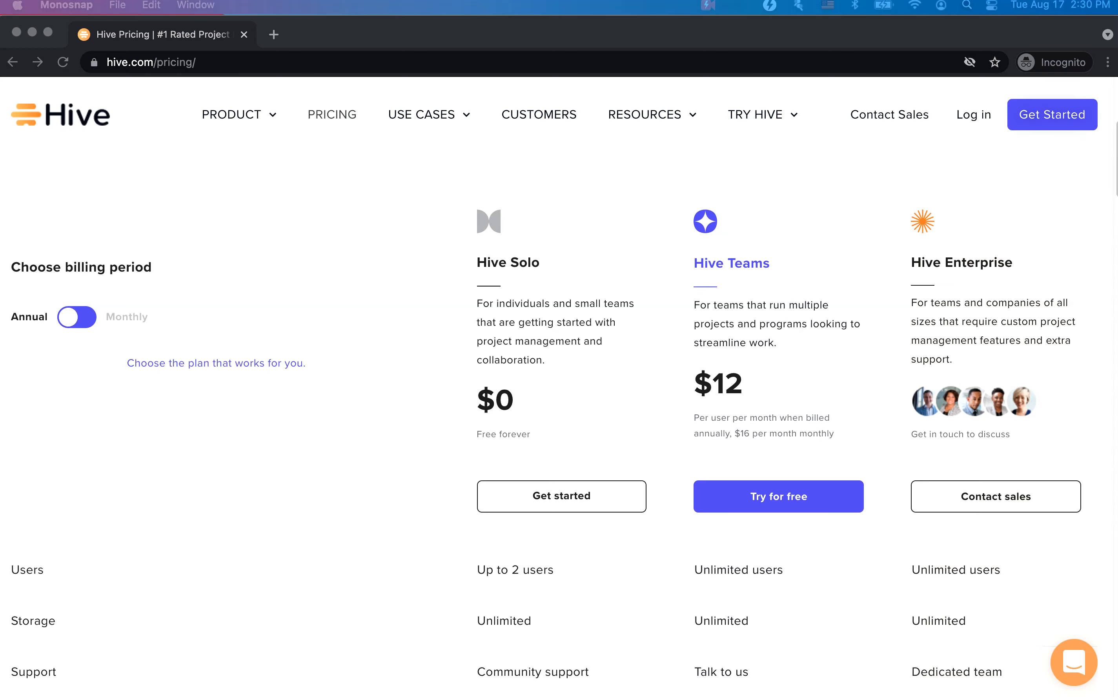
pyautogui.moveTo(729, 474)
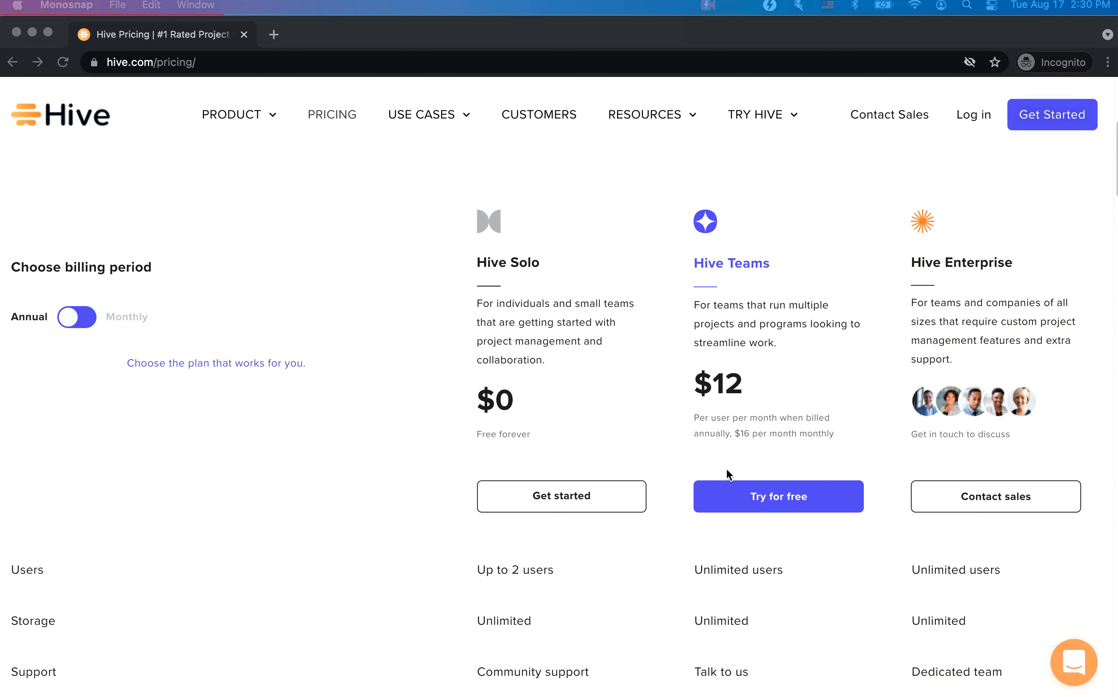
# Step: Hide the Status, Project activity and Files widgets from the Blog Posts overview and apply
pyautogui.scroll(-3)
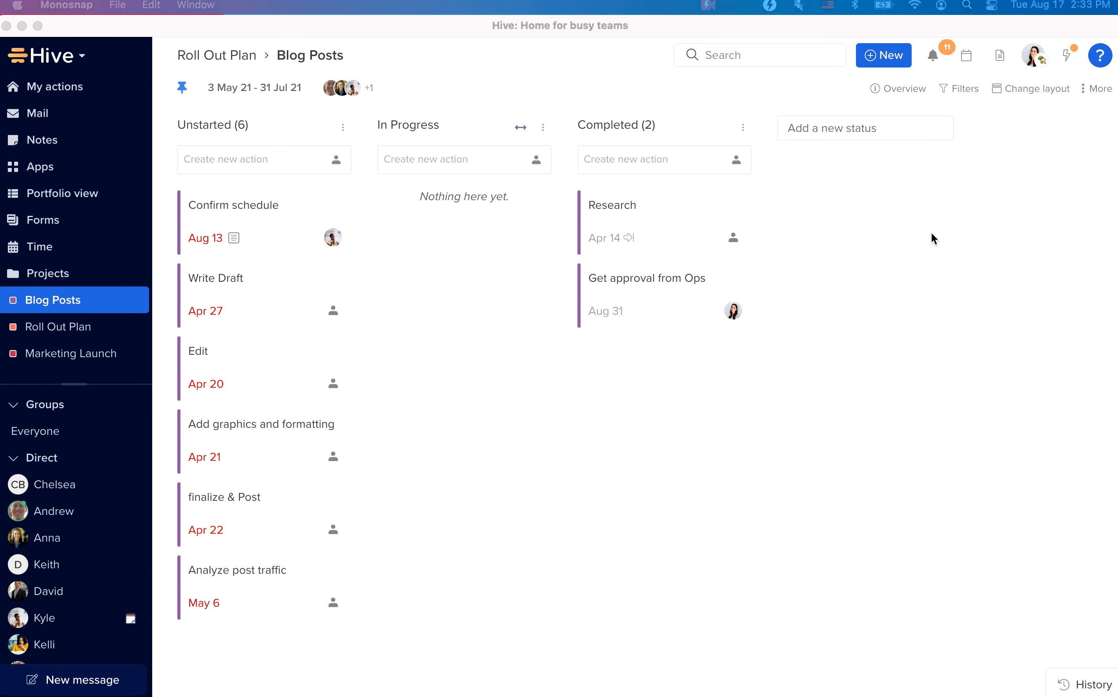
pyautogui.click(903, 88)
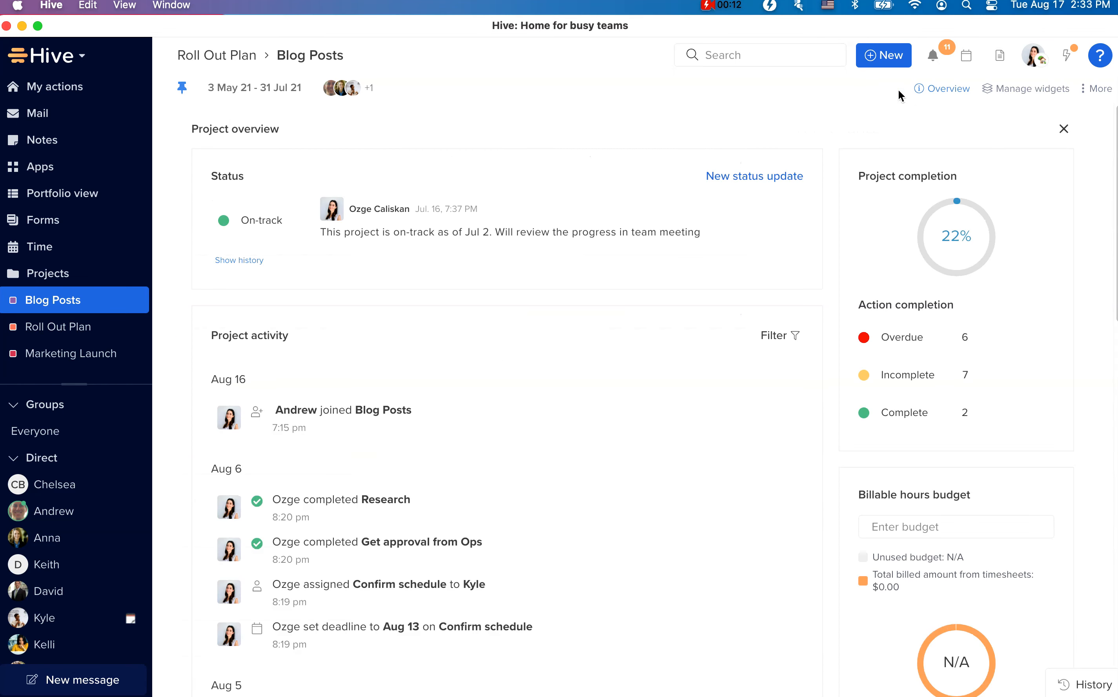
pyautogui.click(1032, 88)
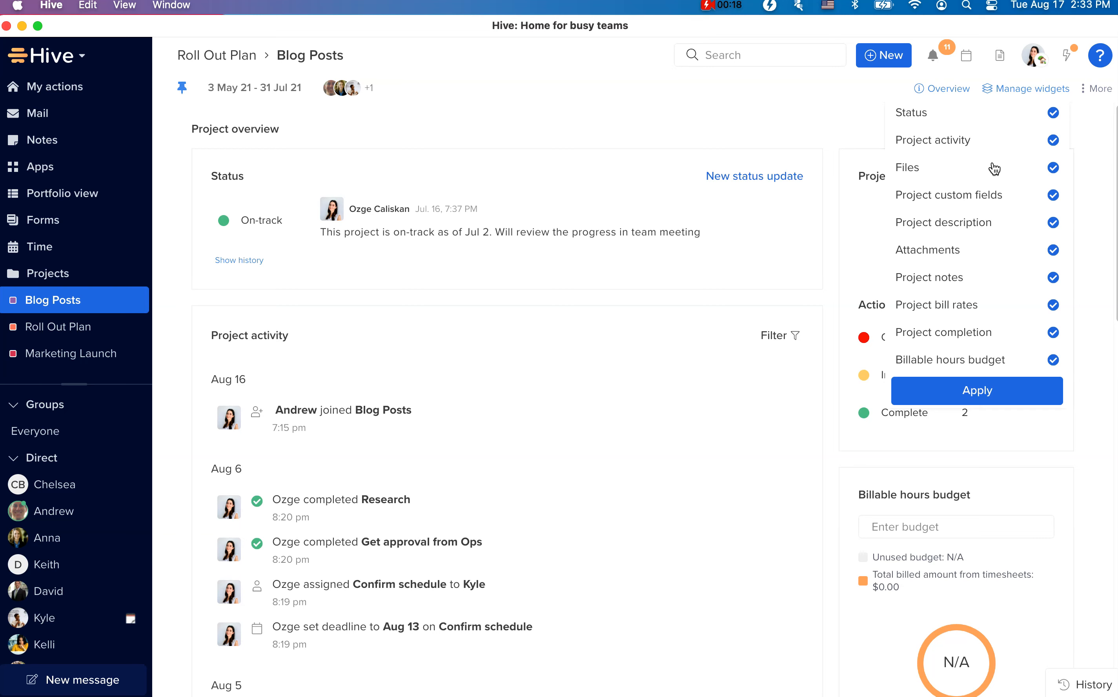
pyautogui.click(1053, 113)
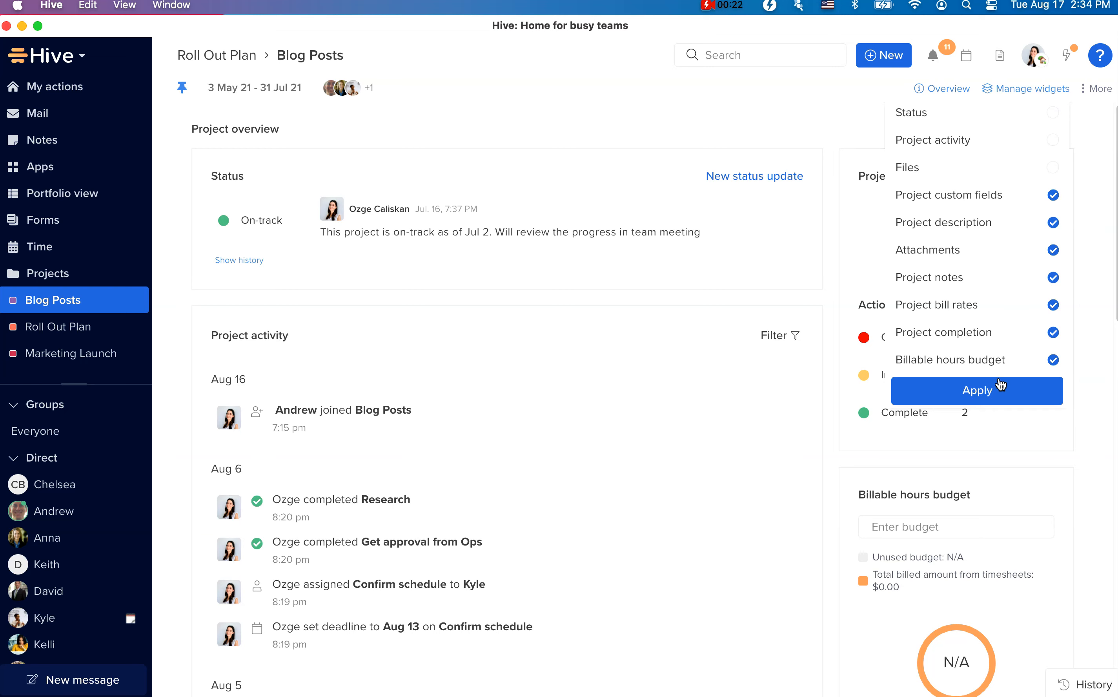
pyautogui.click(977, 390)
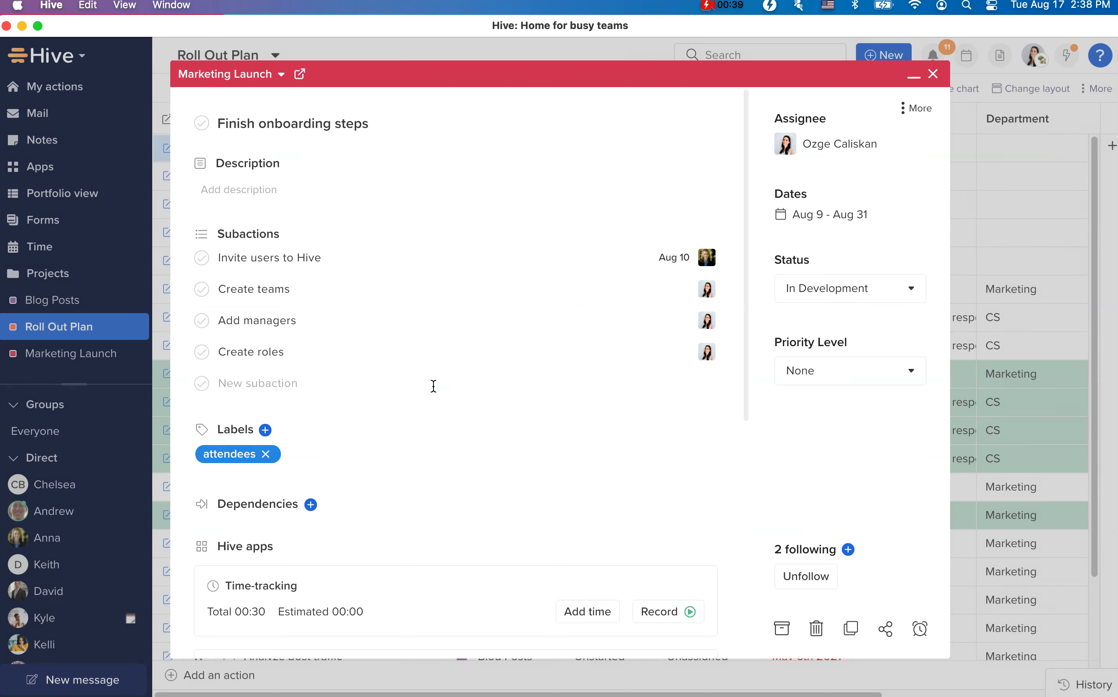
pyautogui.moveTo(404, 321)
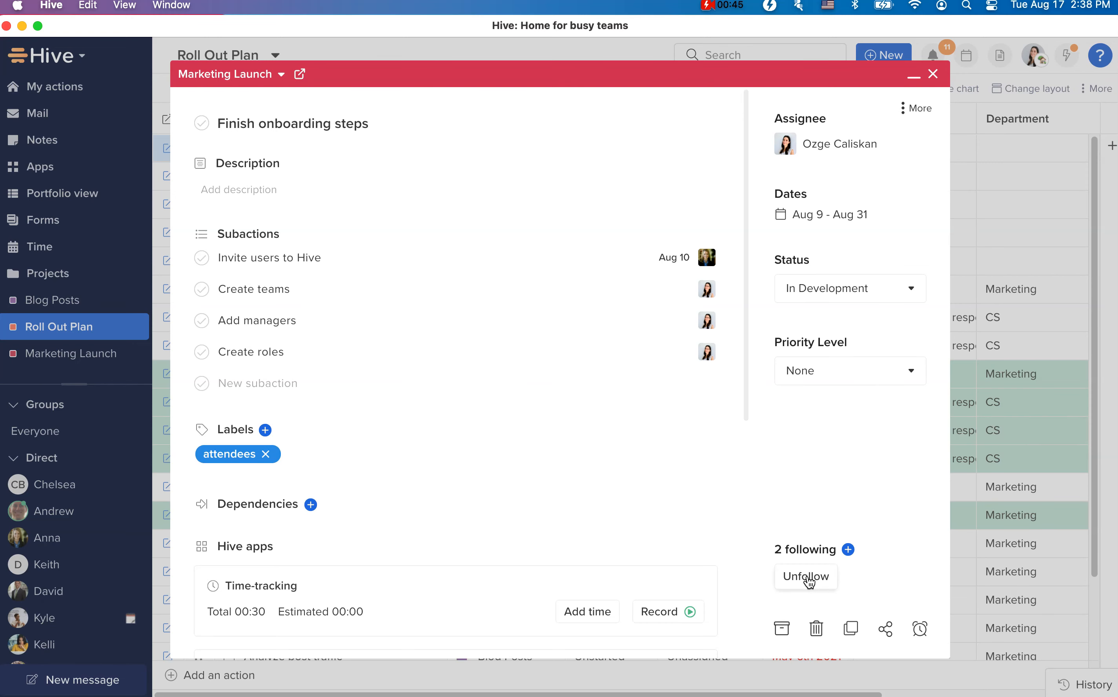
# Step: Unfollow the Finish onboarding steps action together with all its subactions
pyautogui.click(805, 577)
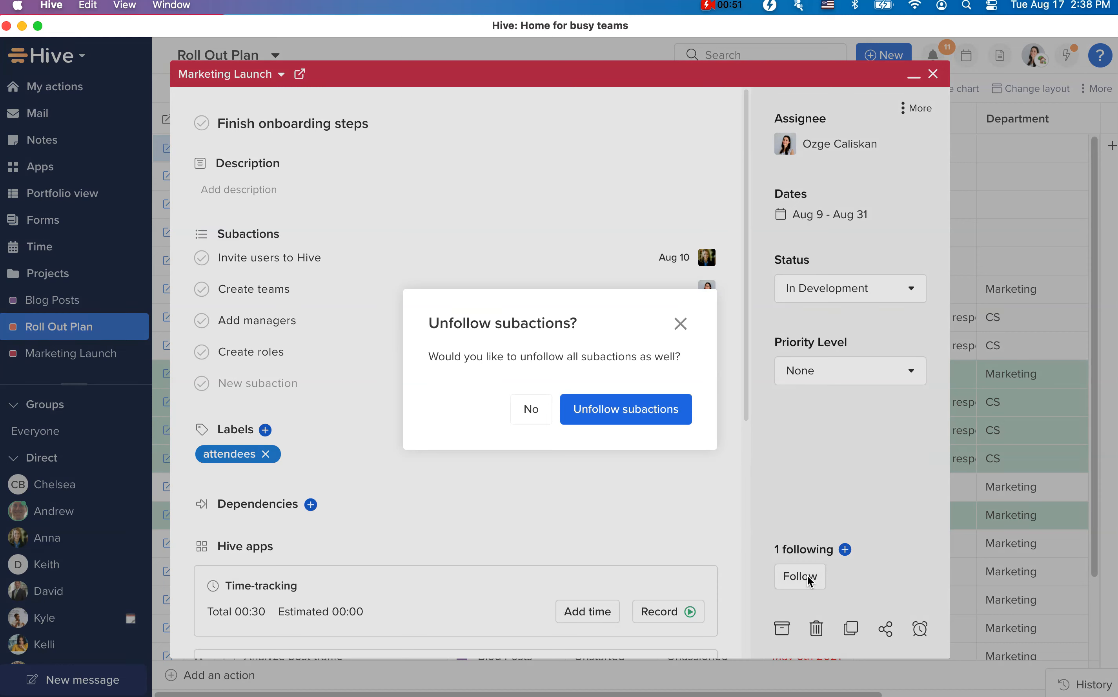
pyautogui.moveTo(625, 409)
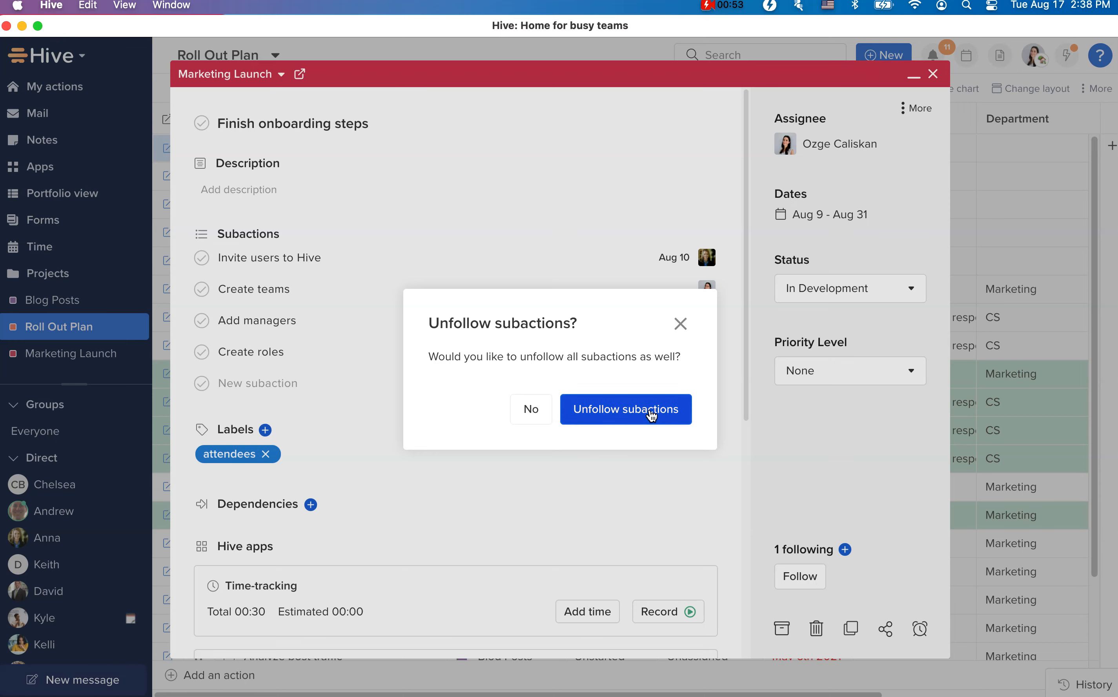
pyautogui.click(626, 409)
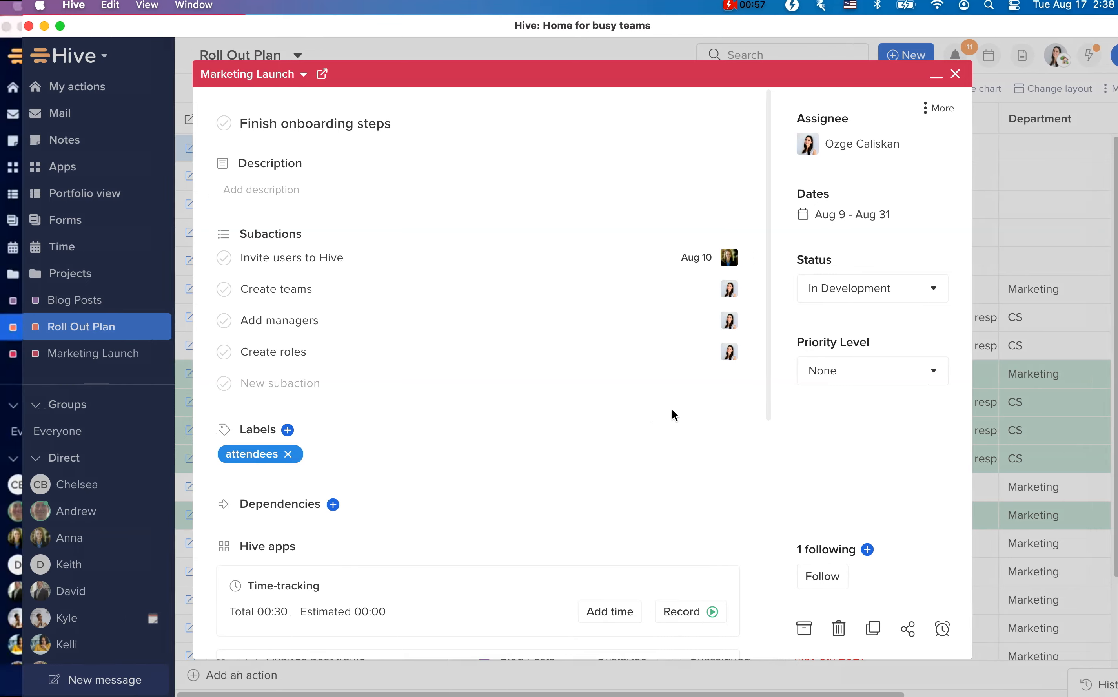
# Step: In Workspace settings Misc., restrict new status creation to admins and project owners
pyautogui.click(955, 74)
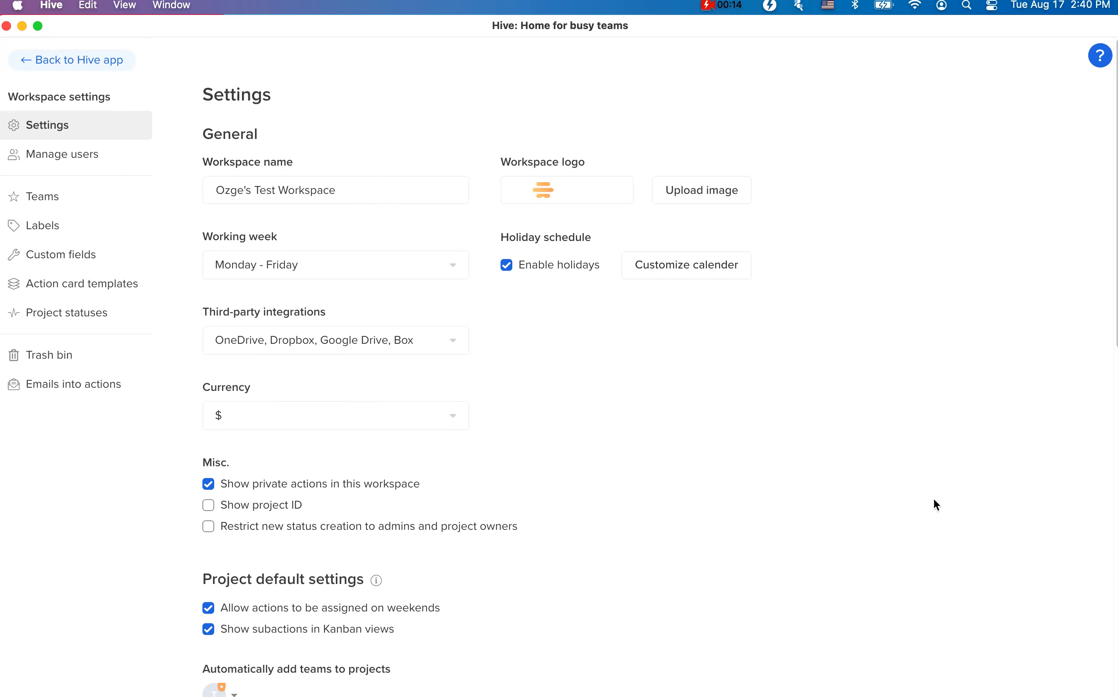
pyautogui.scroll(-3)
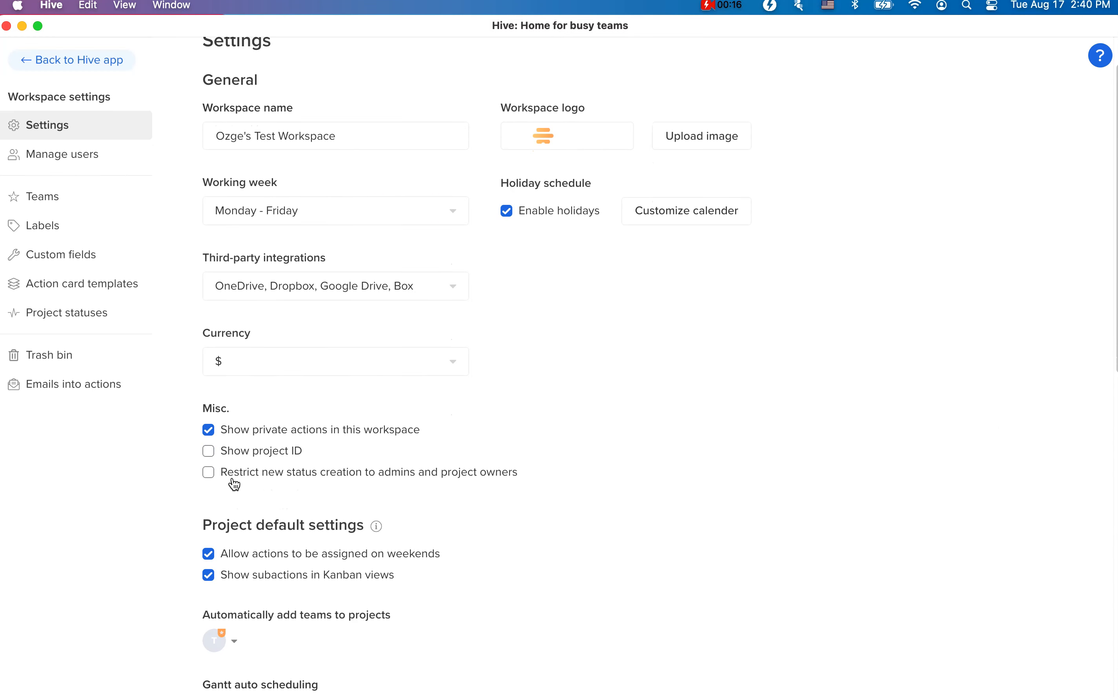
pyautogui.click(208, 472)
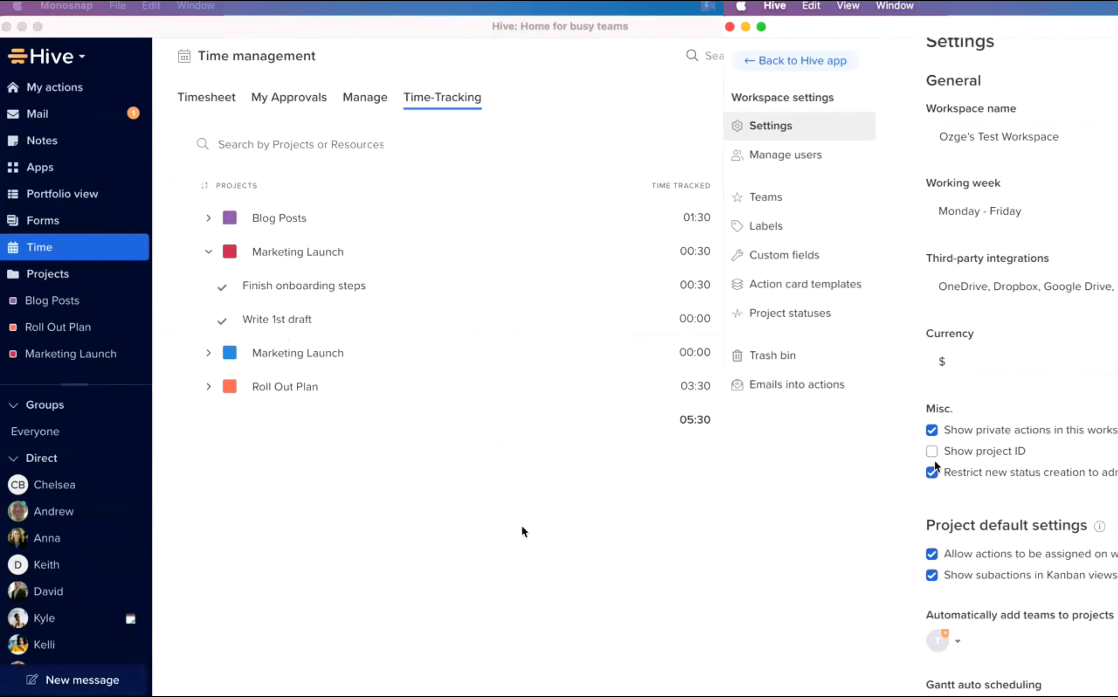
# Step: Filter the Time-Tracking report from Lifetime to Today, then to Yesterday (Aug 16)
pyautogui.click(793, 60)
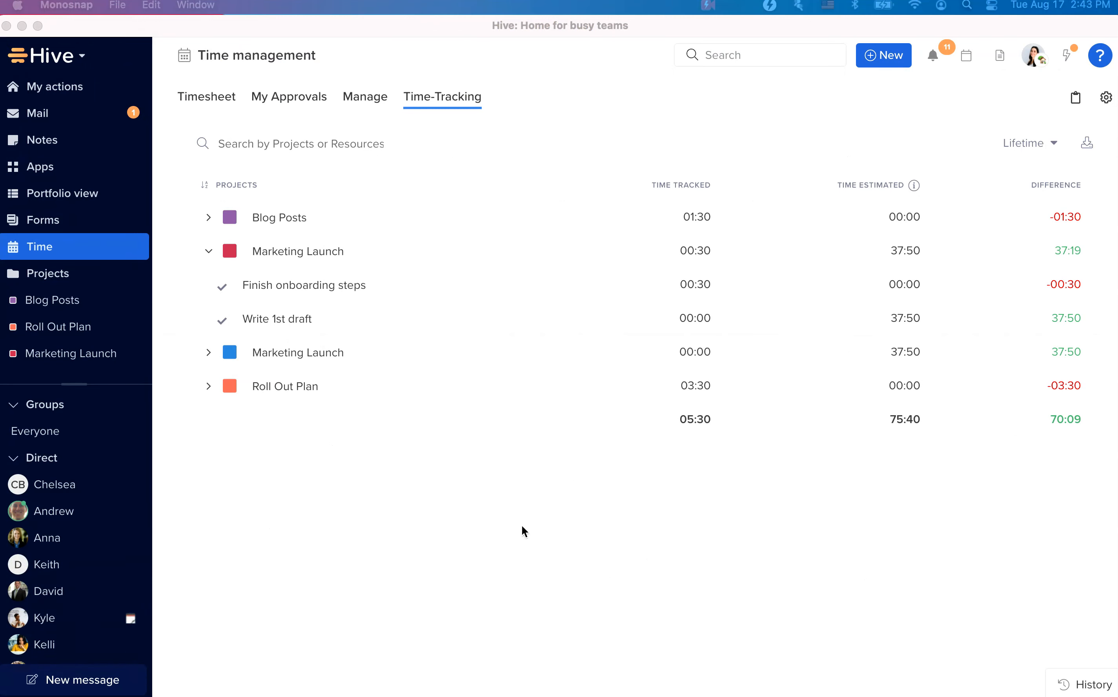
pyautogui.moveTo(497, 158)
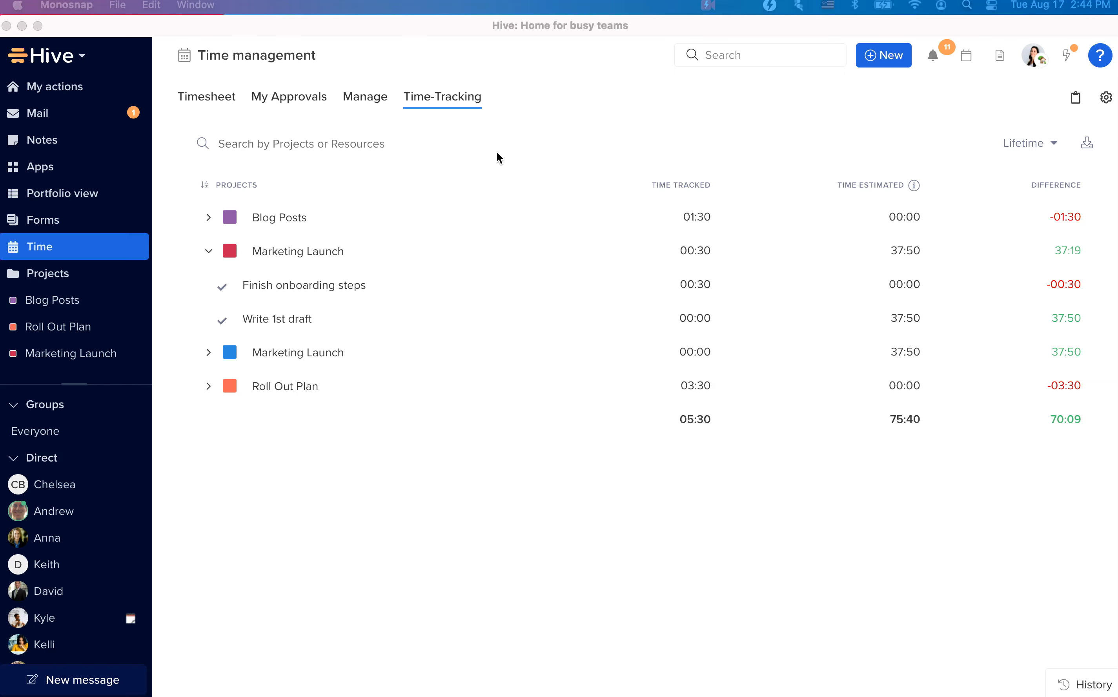
pyautogui.moveTo(1039, 154)
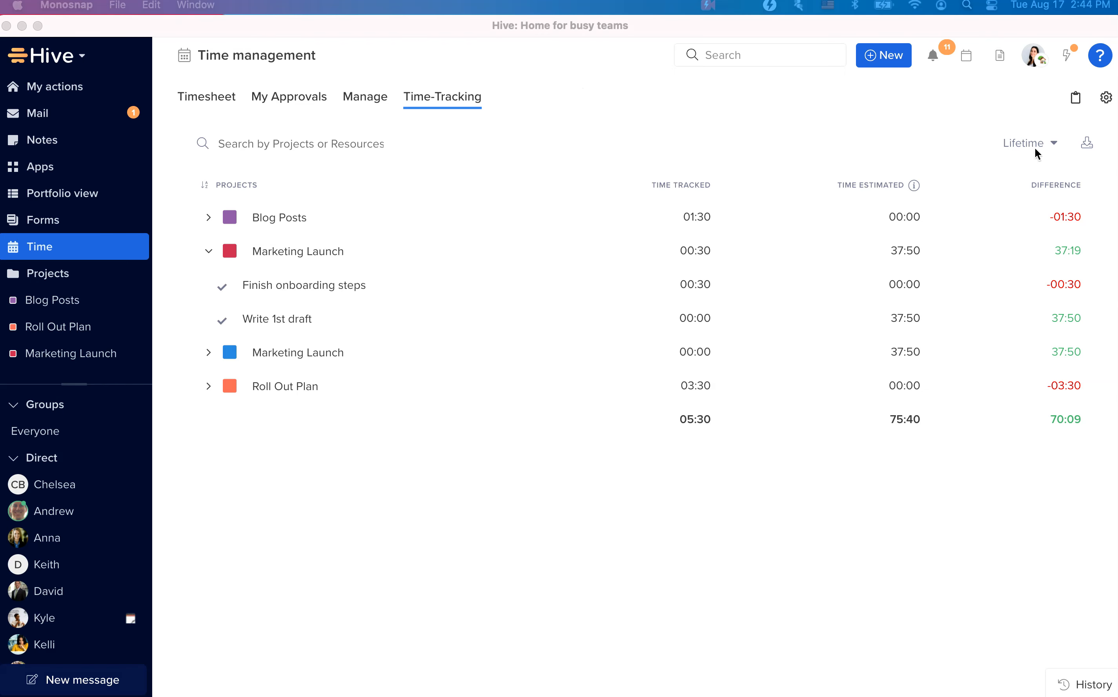
pyautogui.click(1024, 143)
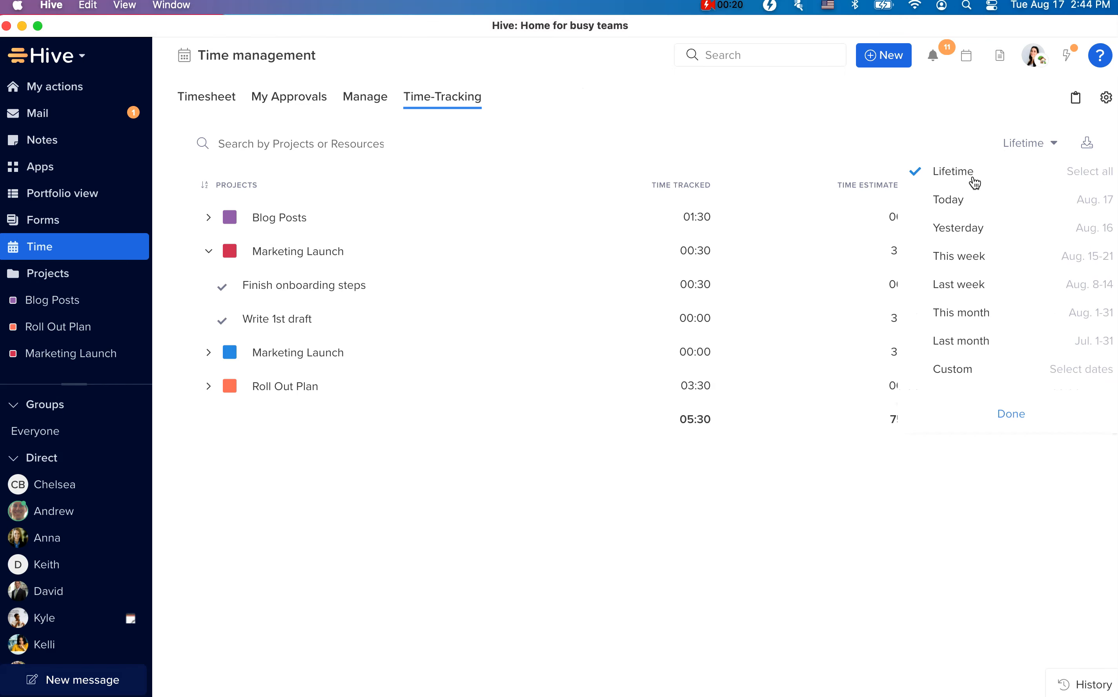
pyautogui.click(948, 199)
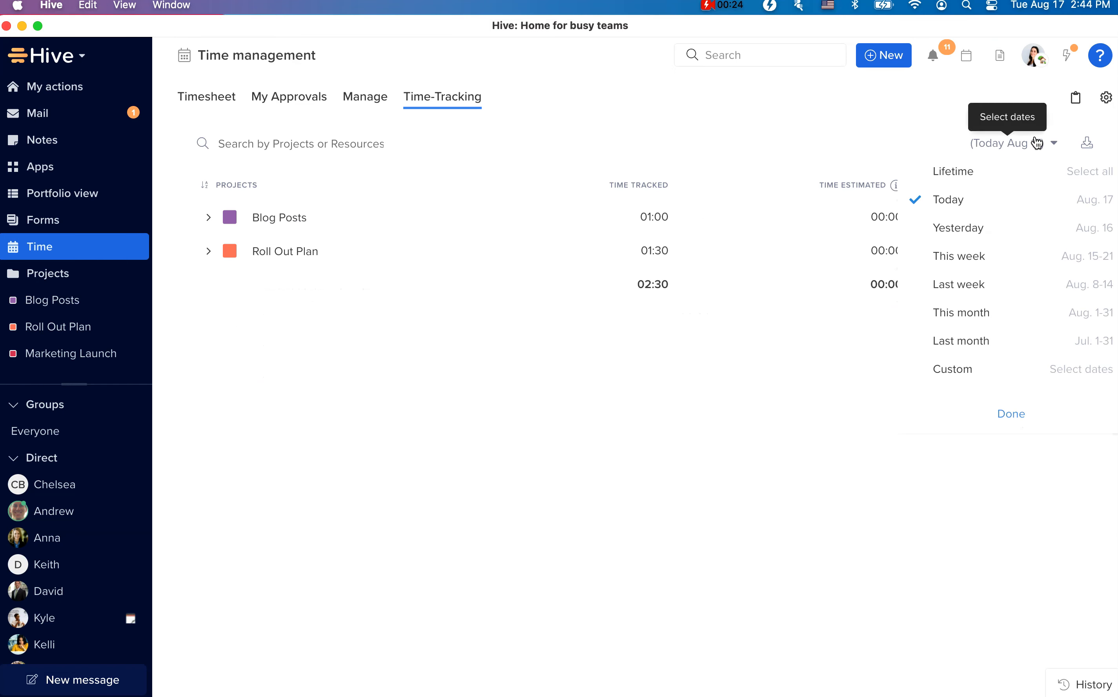
pyautogui.click(959, 228)
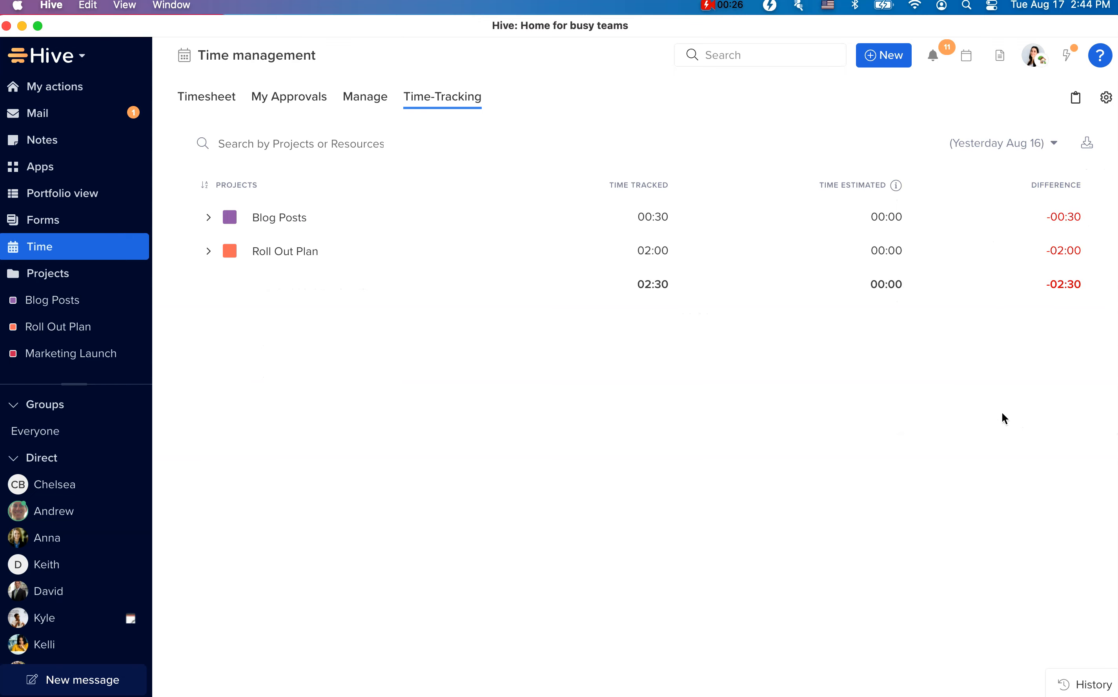
pyautogui.click(47, 274)
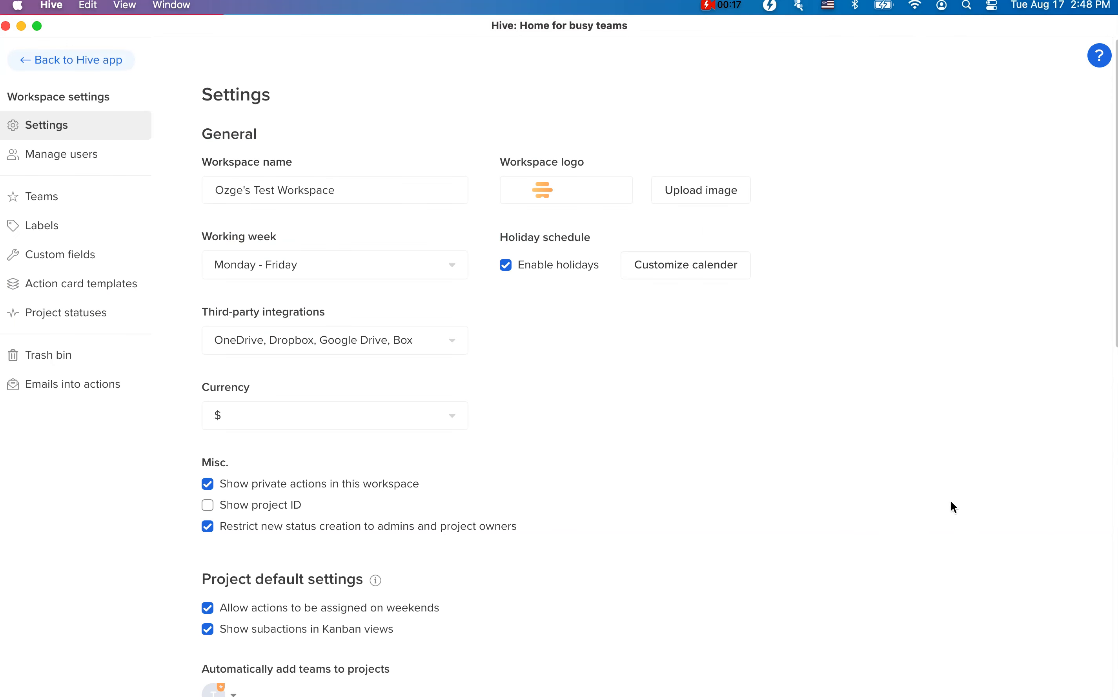
# Step: Set the Blog Posts template's main action to Unassigned and show the Research subaction's assignee choices
pyautogui.click(81, 283)
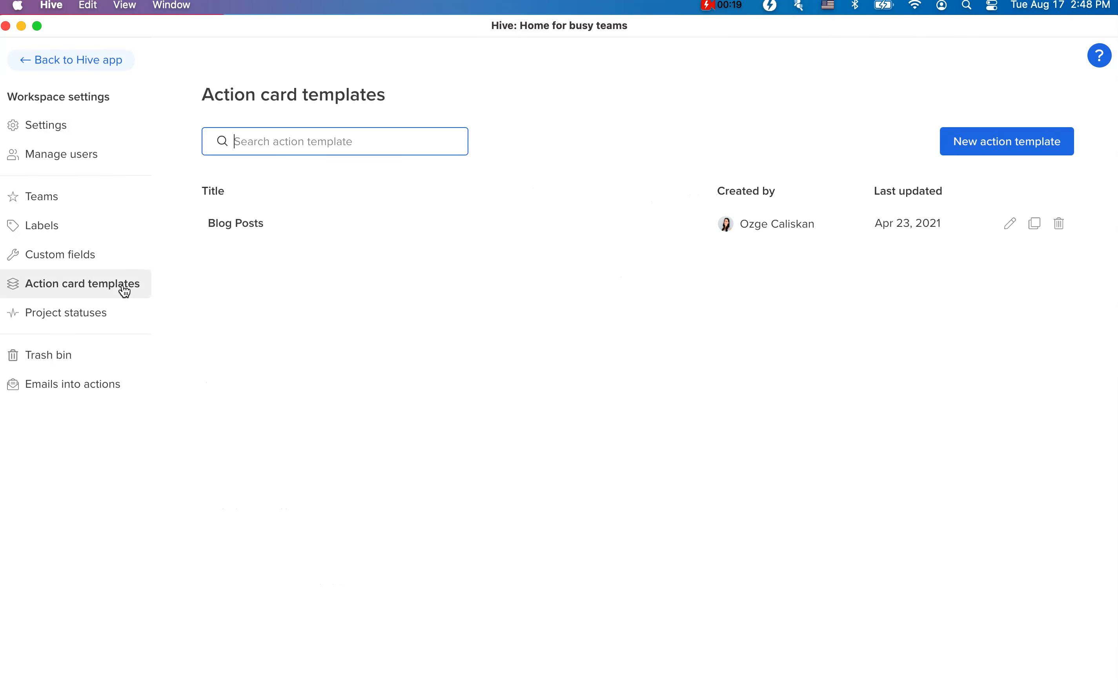
pyautogui.click(235, 222)
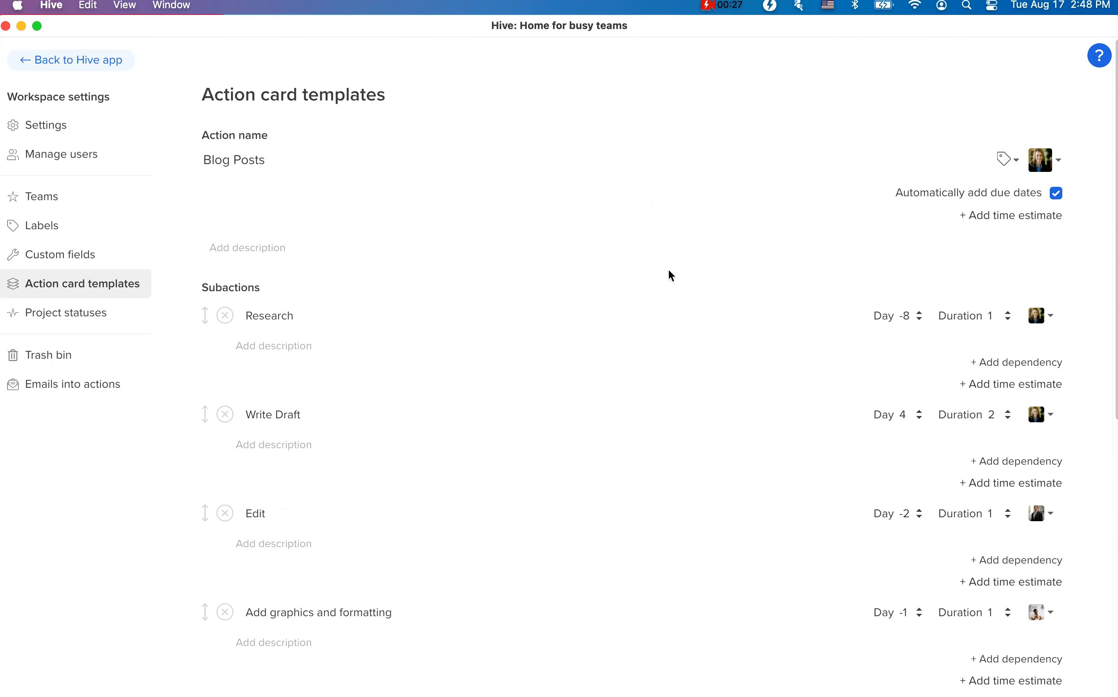
pyautogui.moveTo(1055, 234)
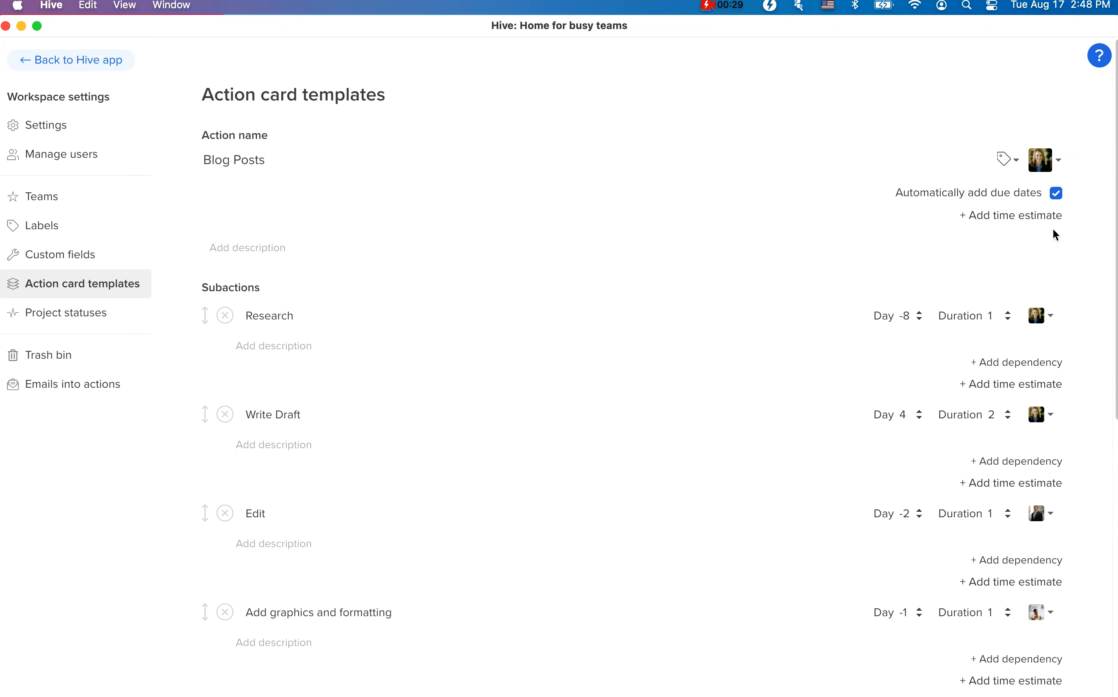
pyautogui.click(1056, 159)
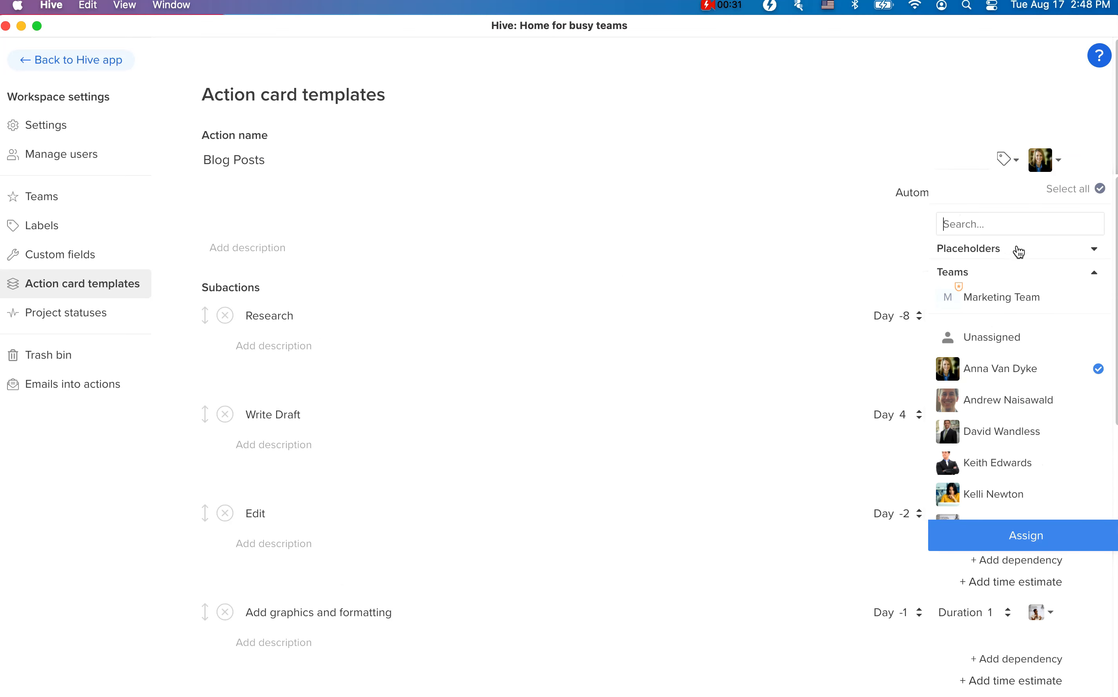
pyautogui.click(1027, 535)
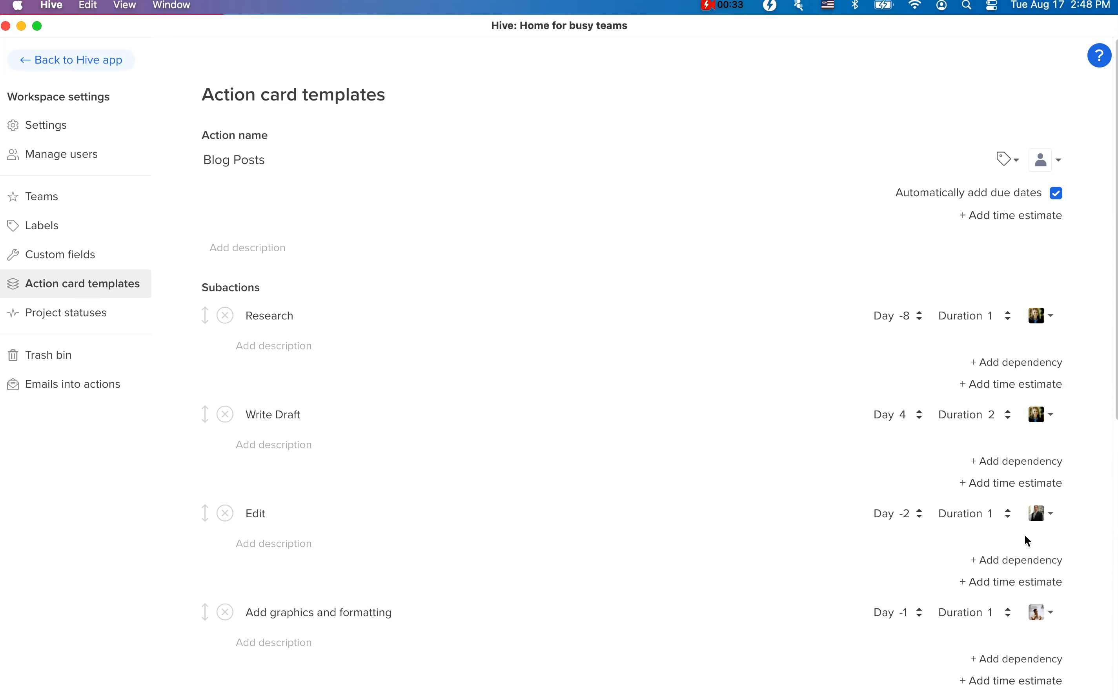
pyautogui.click(1037, 316)
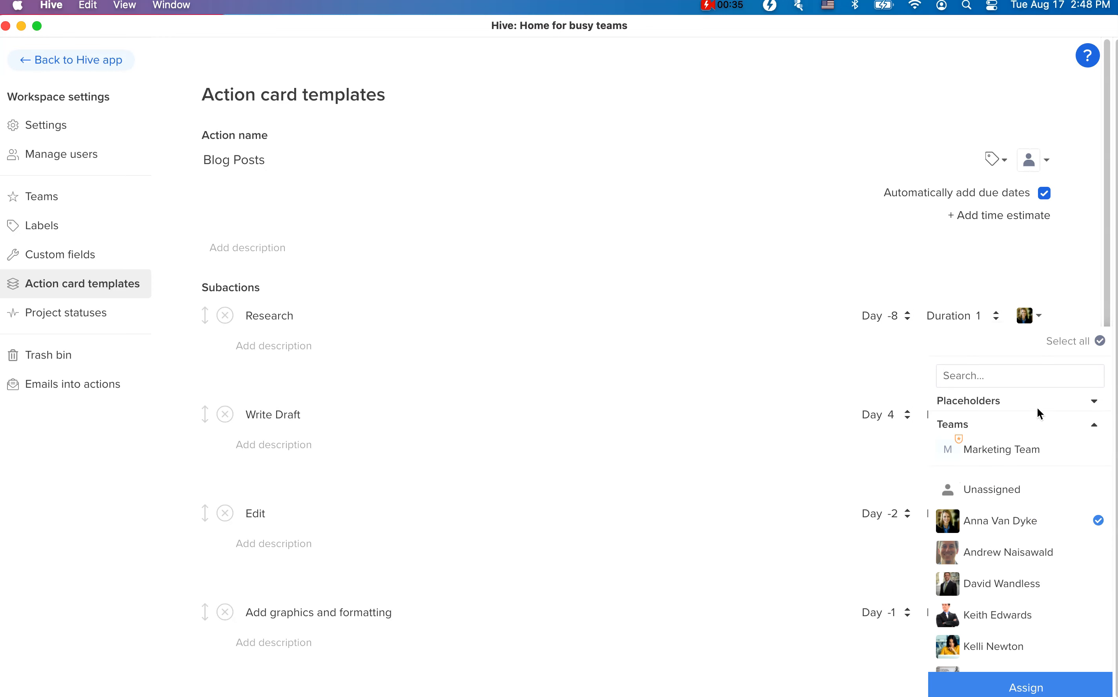